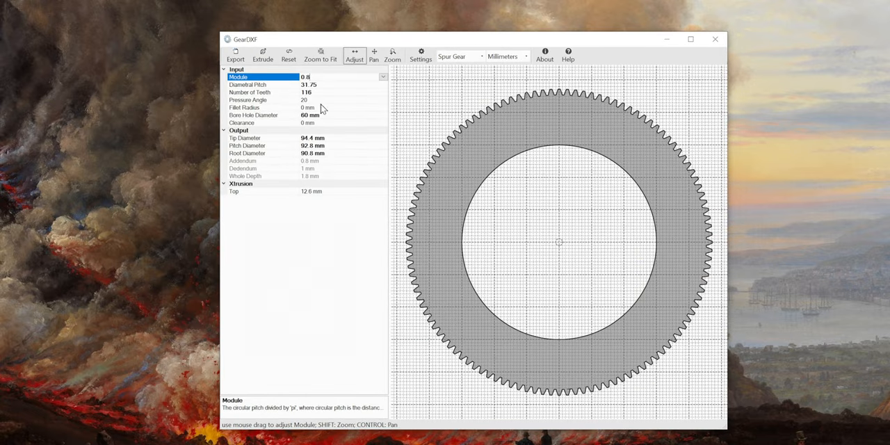
mouse_move(312, 276)
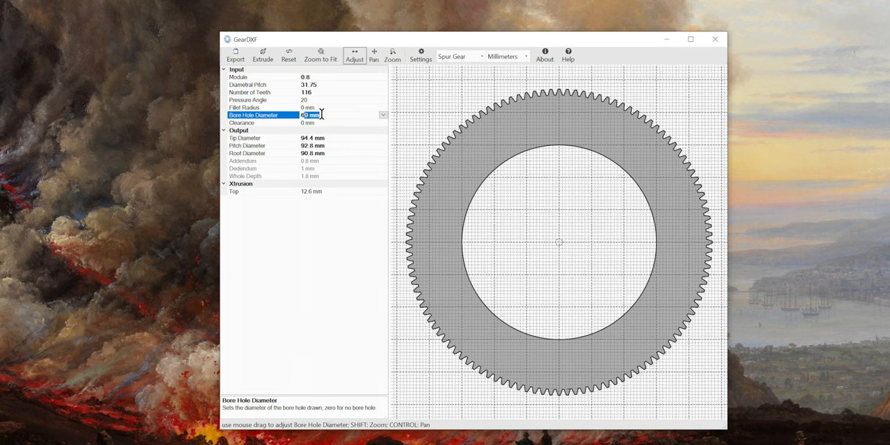
Step: Change the Xtrusion Top value from 12.6 mm to 10 mm
drag(560, 244, 466, 250)
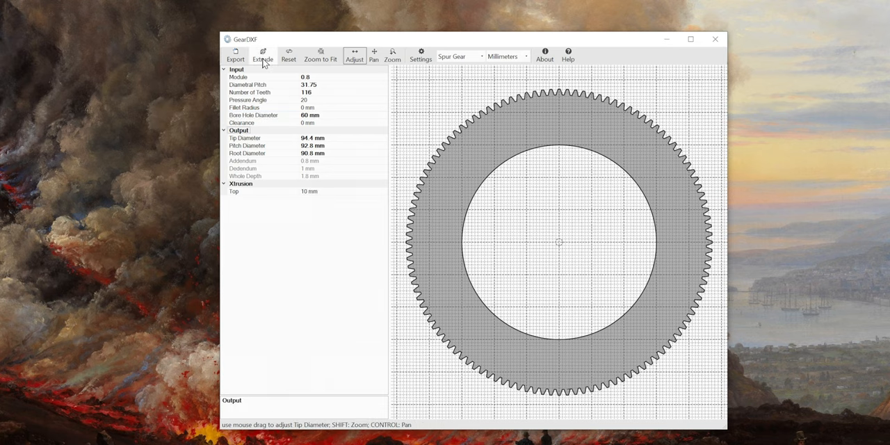
Step: Start exporting the gear as 'Focus Gear' with Save as type set to 3D STL File
click(262, 54)
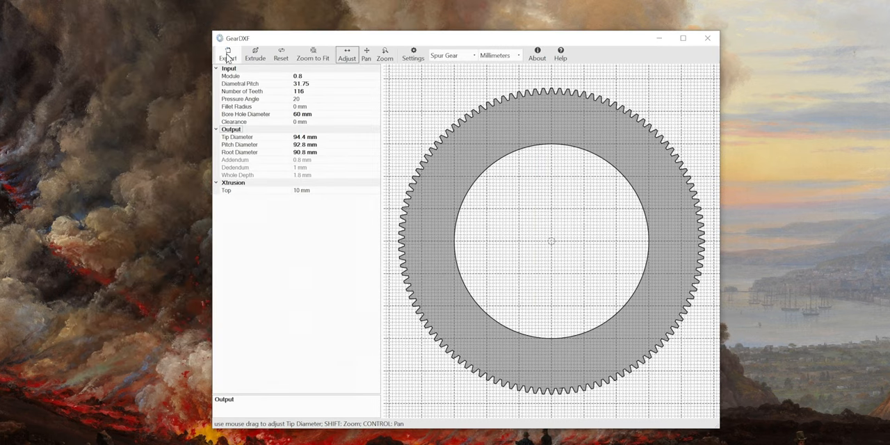
click(227, 54)
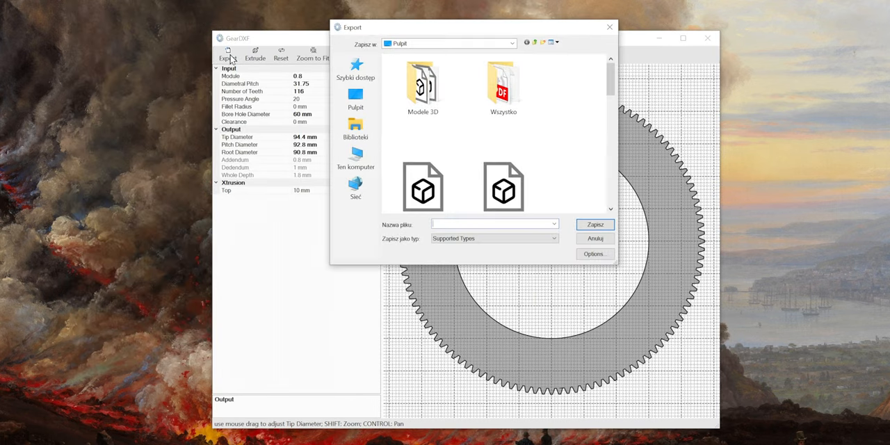
text(Focus Gear)
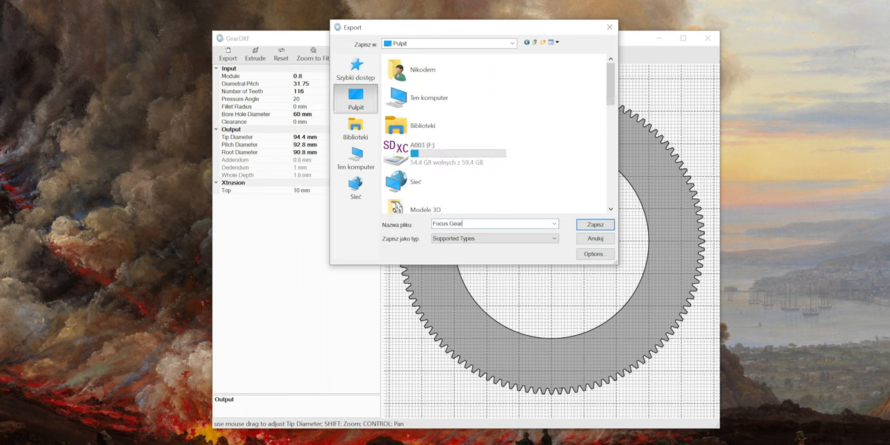
click(494, 238)
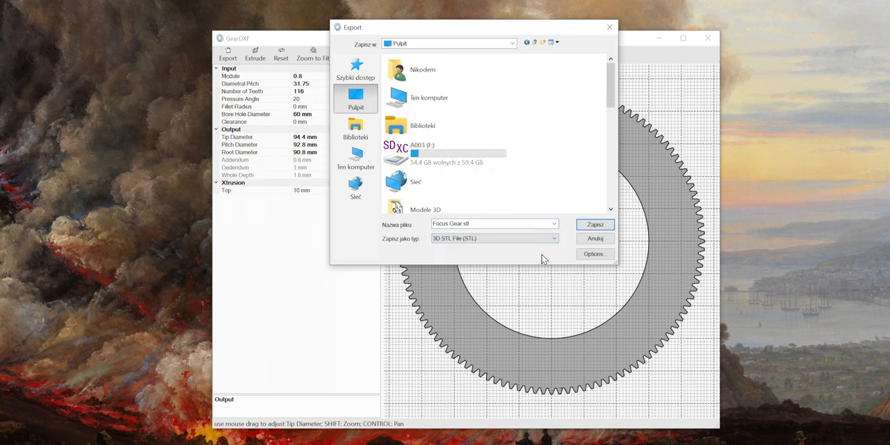